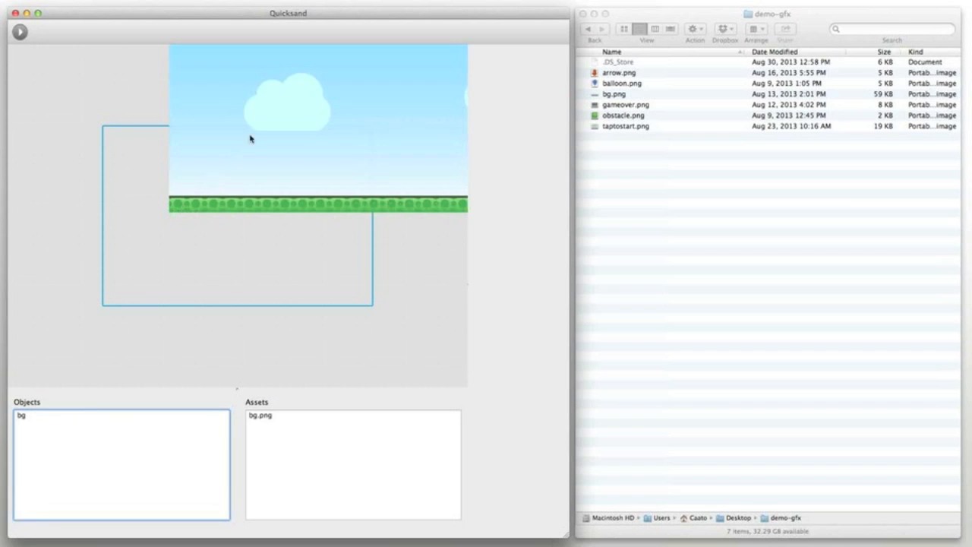
Step: Select bg and drag the balloon toward the left side, above the ground
click(21, 416)
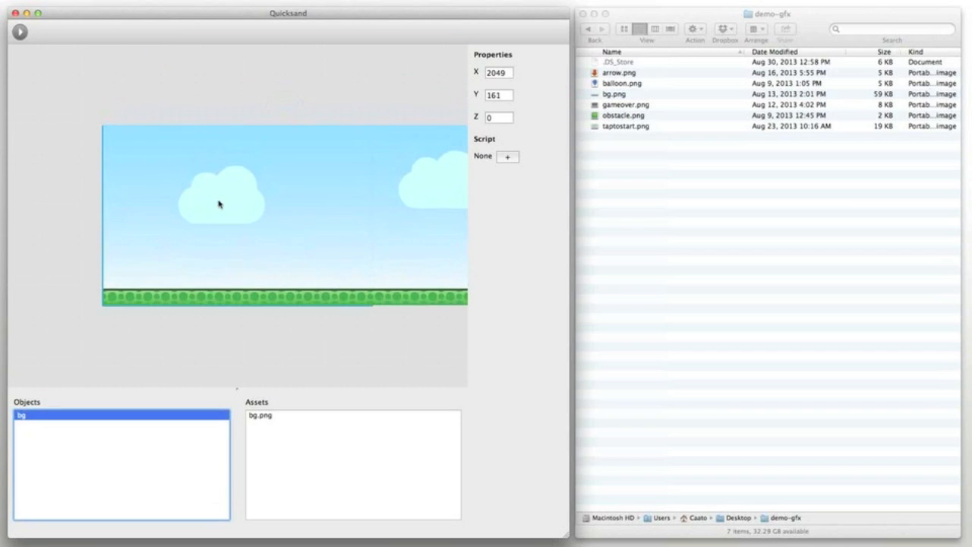
mouse_move(237, 194)
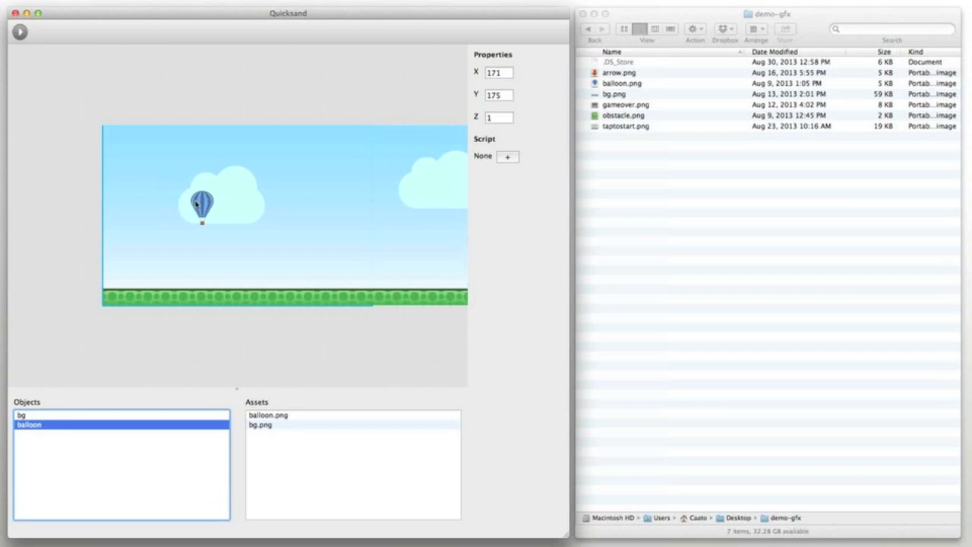
drag(203, 205, 149, 205)
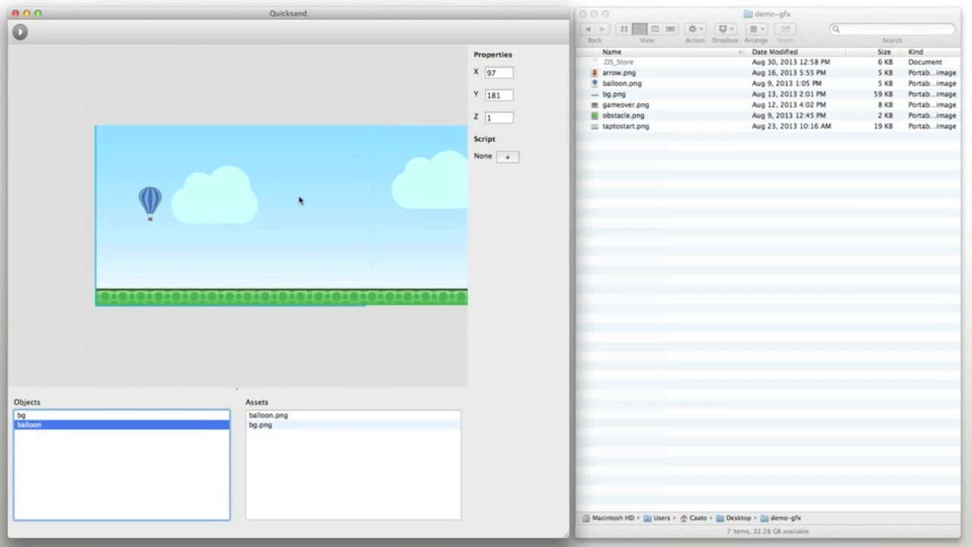
mouse_move(292, 197)
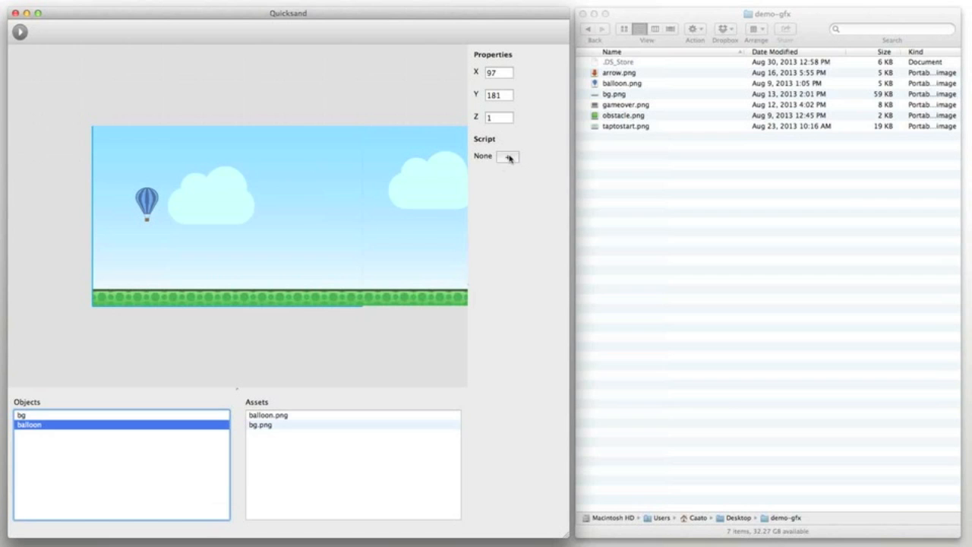
Step: Add a new script to the balloon object, keeping the default name balloon
click(508, 156)
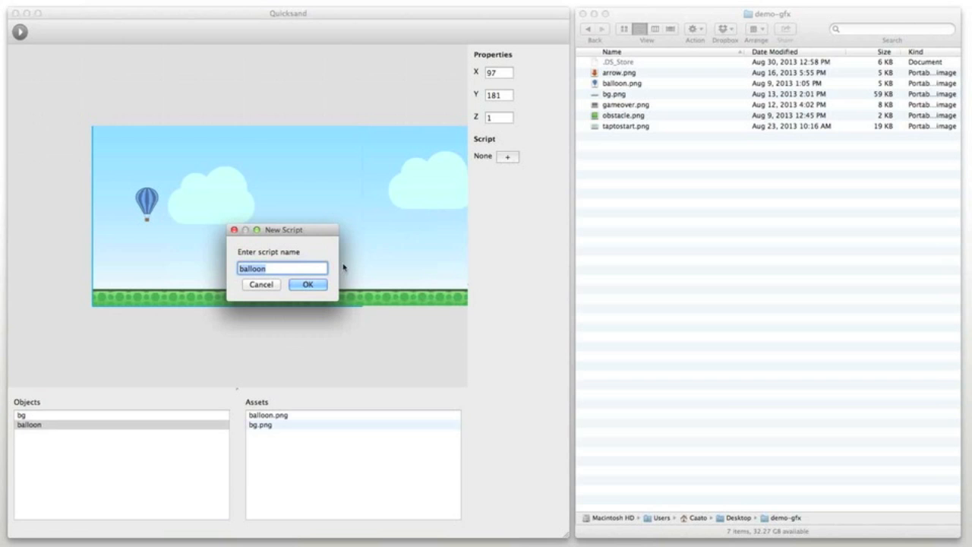
click(307, 284)
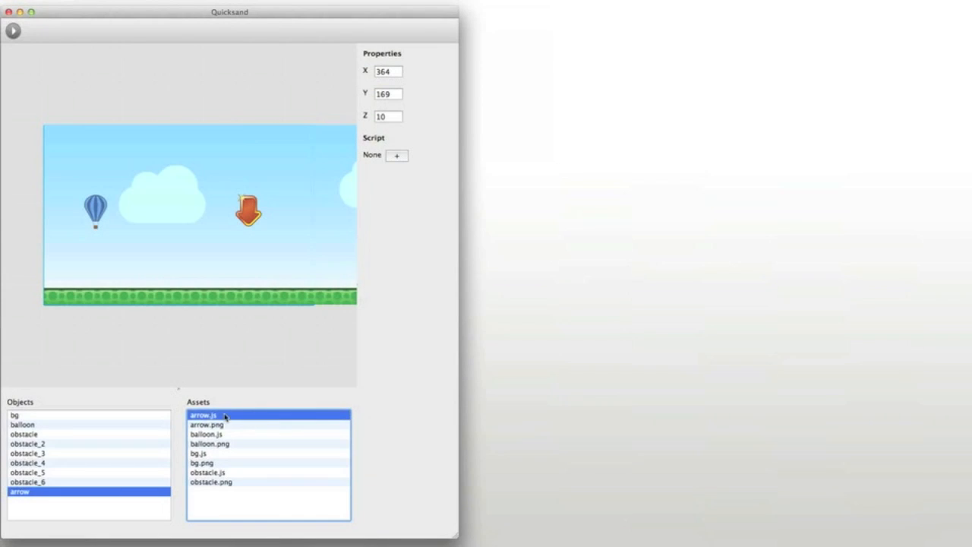
Step: Open arrow.js from Assets to edit its collision handler
double_click(205, 415)
text(this.)
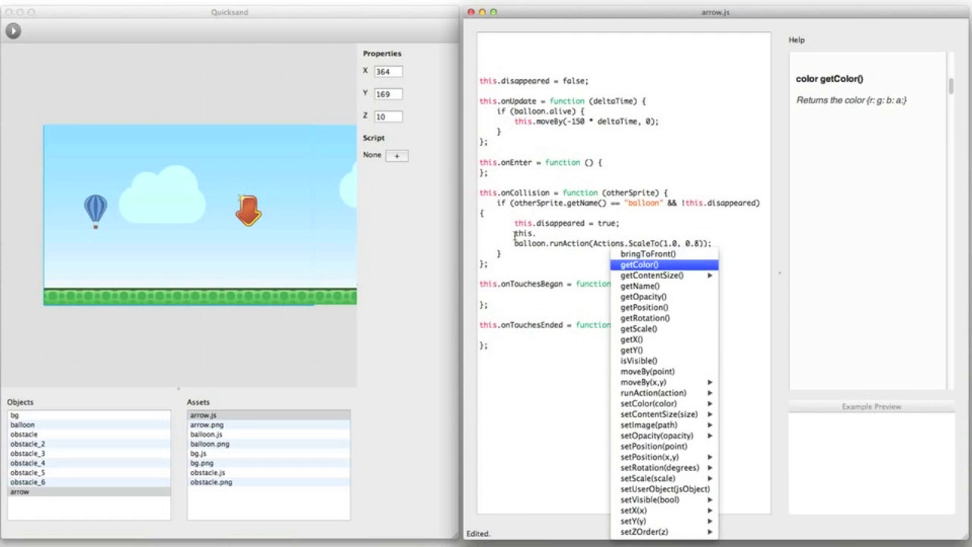
mouse_move(635, 339)
text(runAction(Actions.)
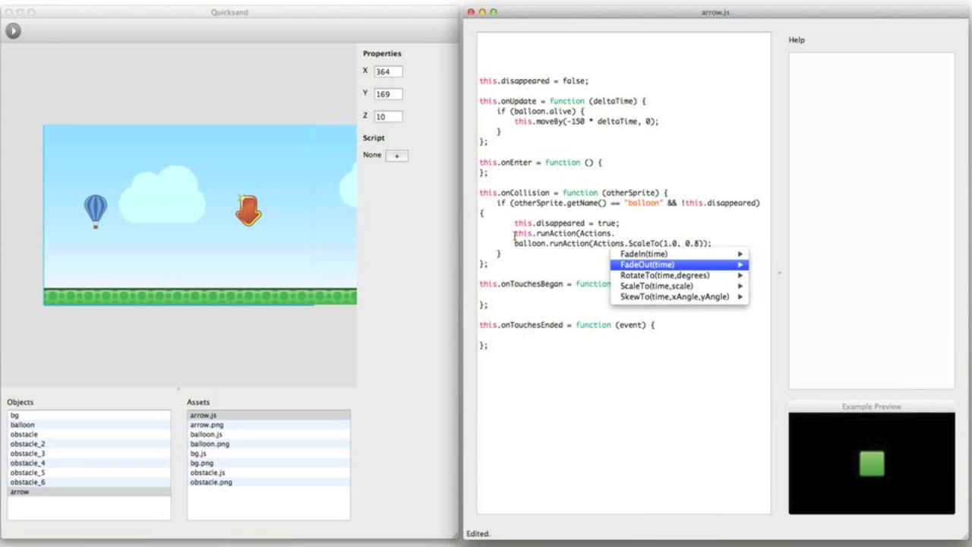
mouse_move(666, 275)
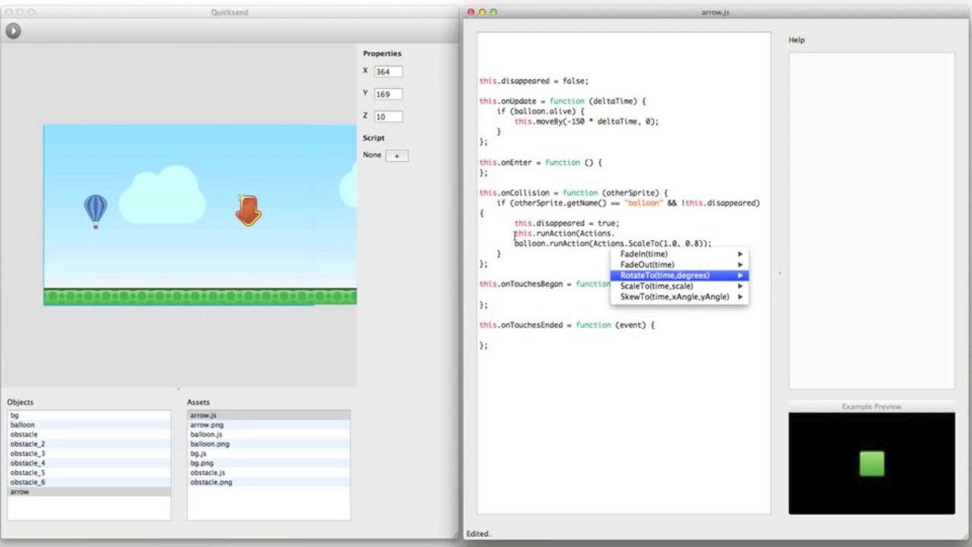
mouse_move(676, 286)
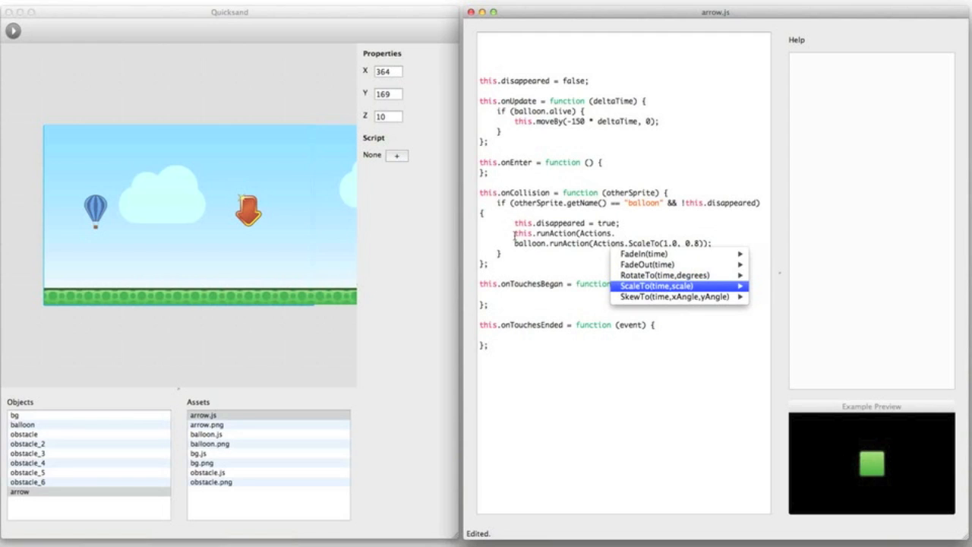
mouse_move(675, 297)
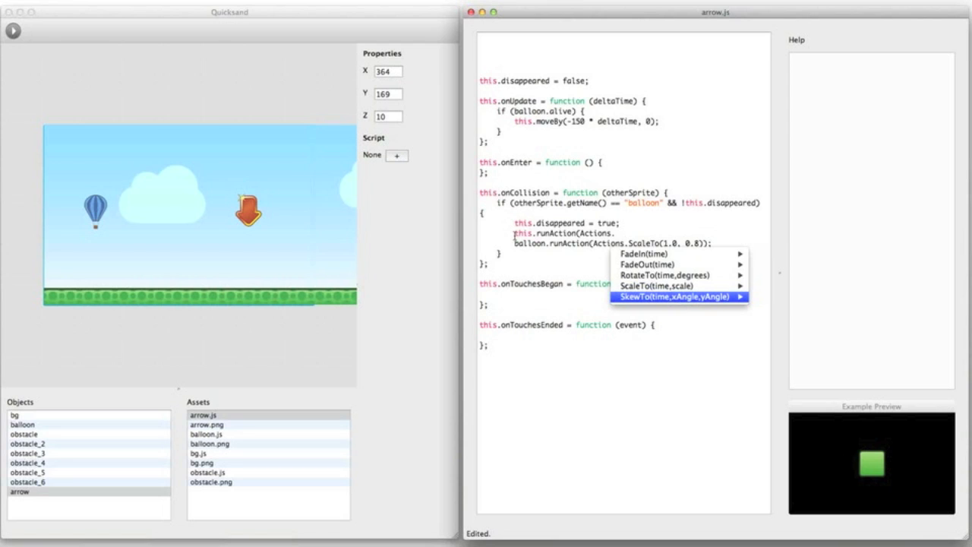
Step: Insert a SkewTo action on the arrow with duration 1.0 and angles 15.0, 30.0
click(671, 297)
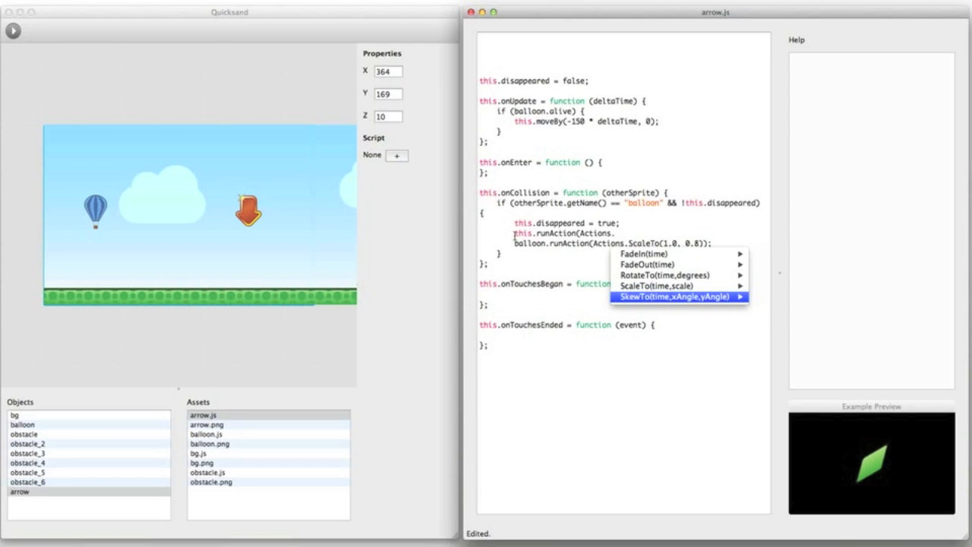
click(673, 296)
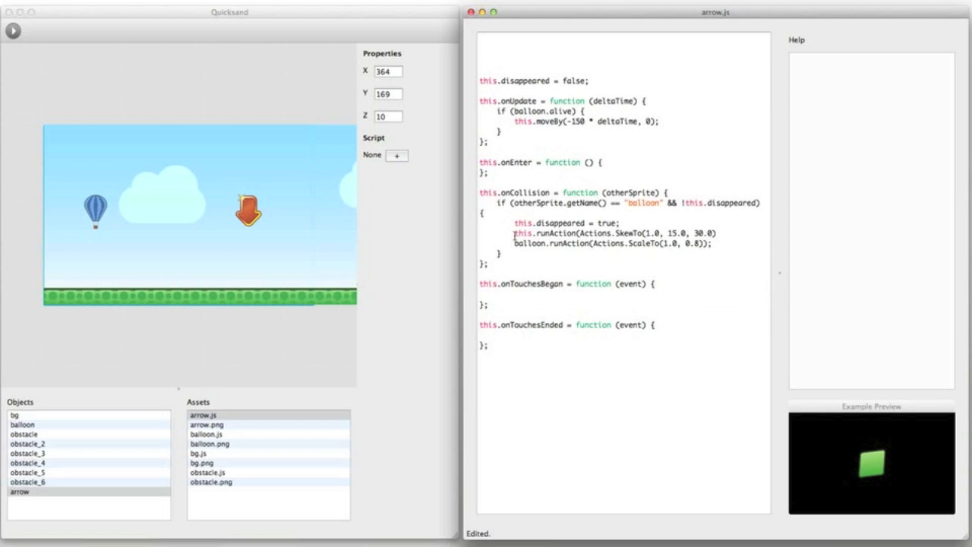
click(219, 495)
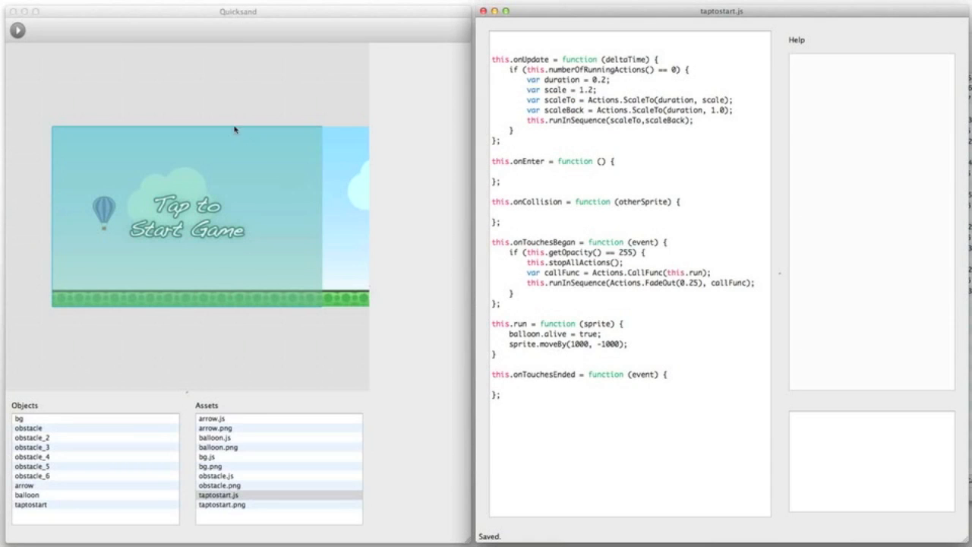
Step: Change the taptostart pulse duration from 0.2 to 1.2
click(16, 31)
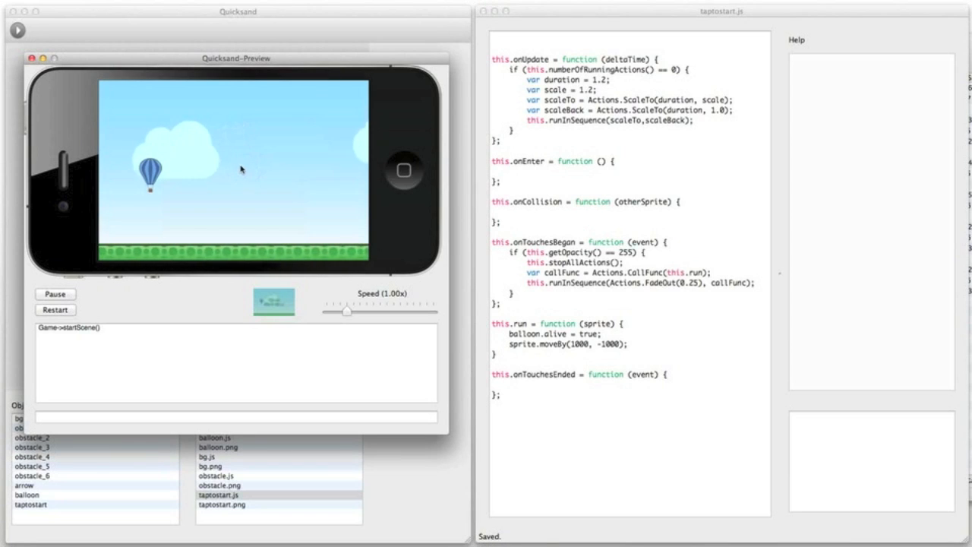
click(54, 310)
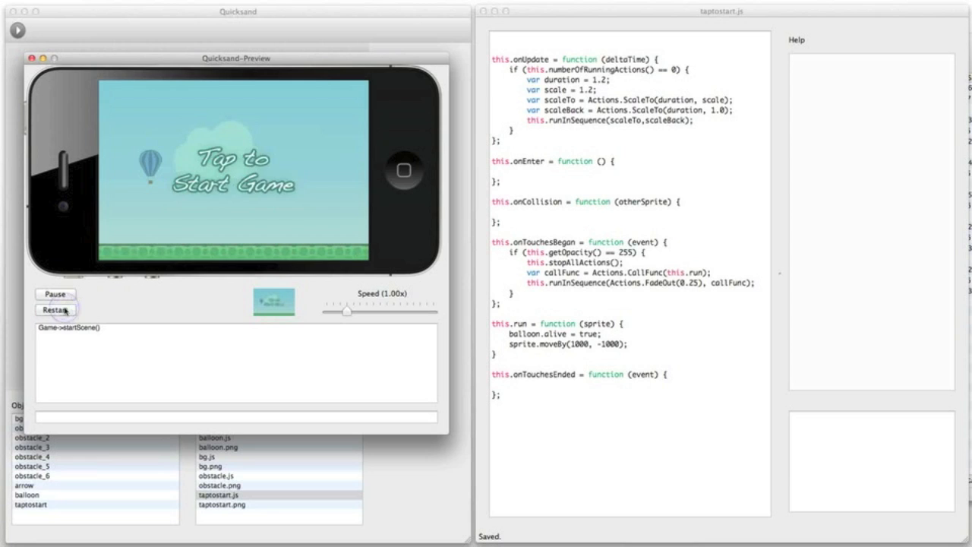
click(216, 182)
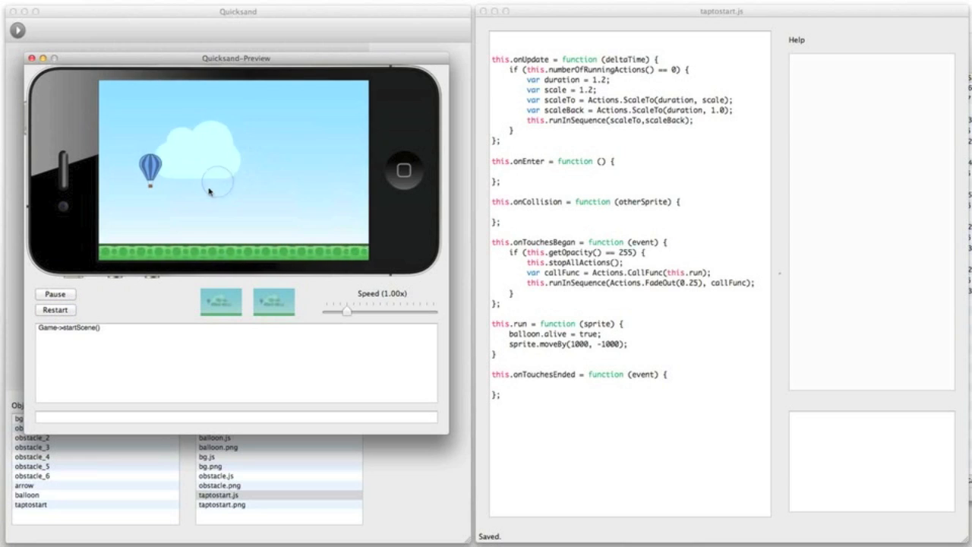
click(54, 295)
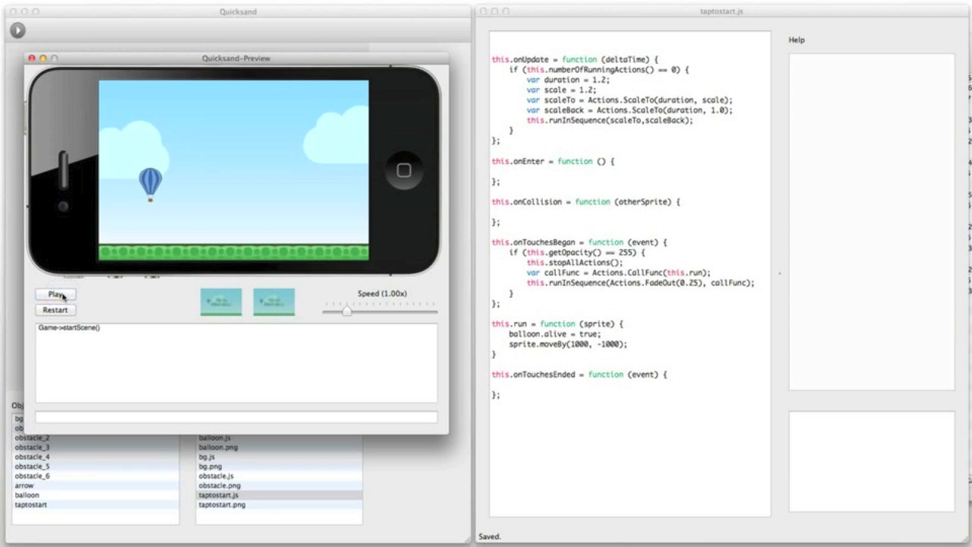
click(55, 294)
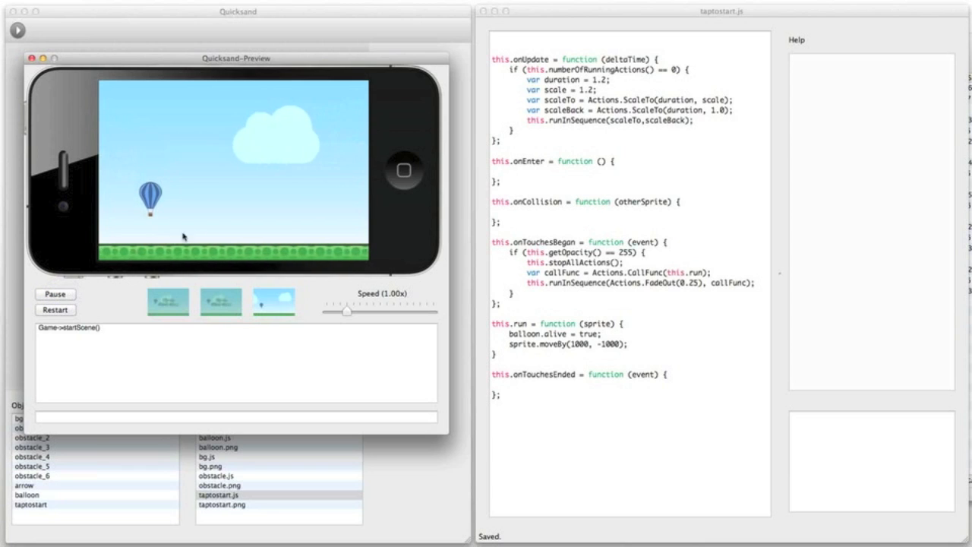
drag(347, 312, 403, 311)
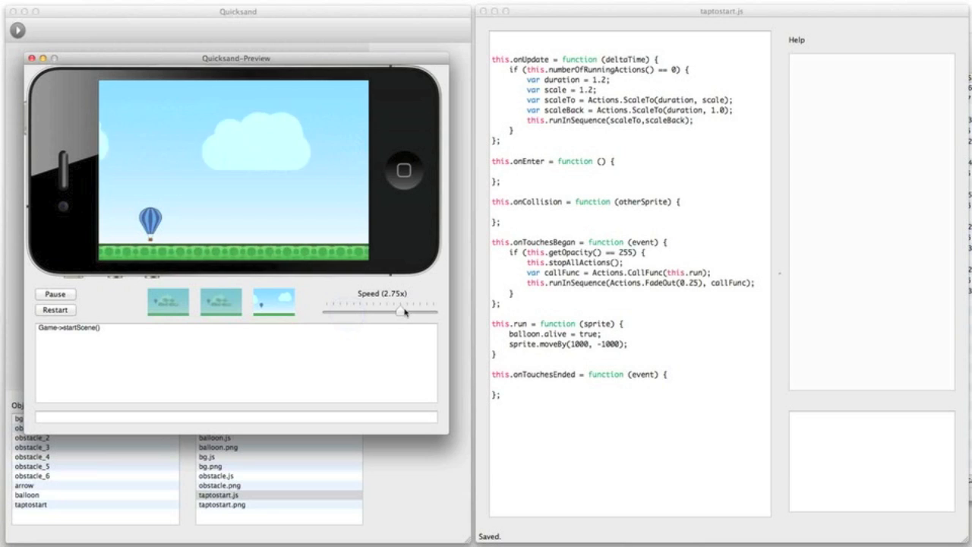
drag(404, 312, 348, 312)
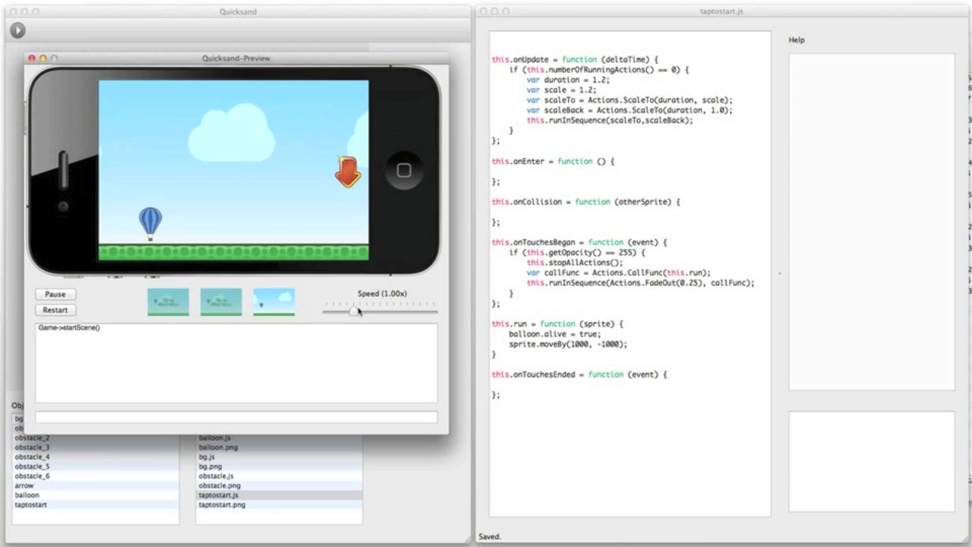
drag(351, 311, 340, 311)
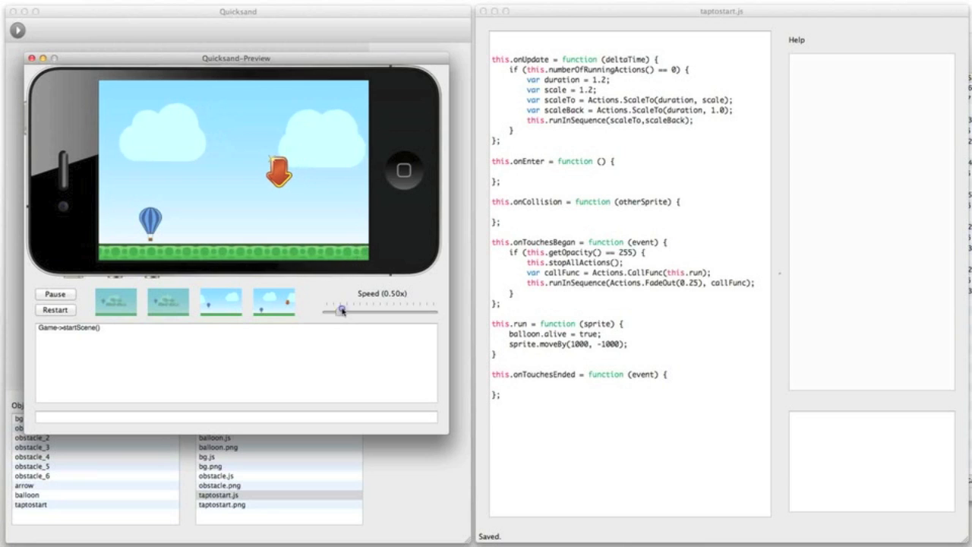
drag(340, 310, 352, 310)
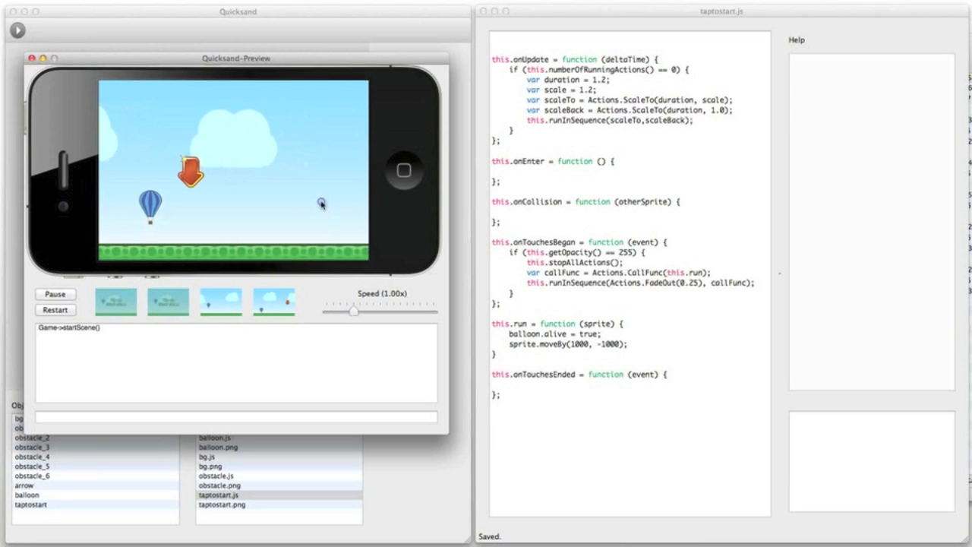